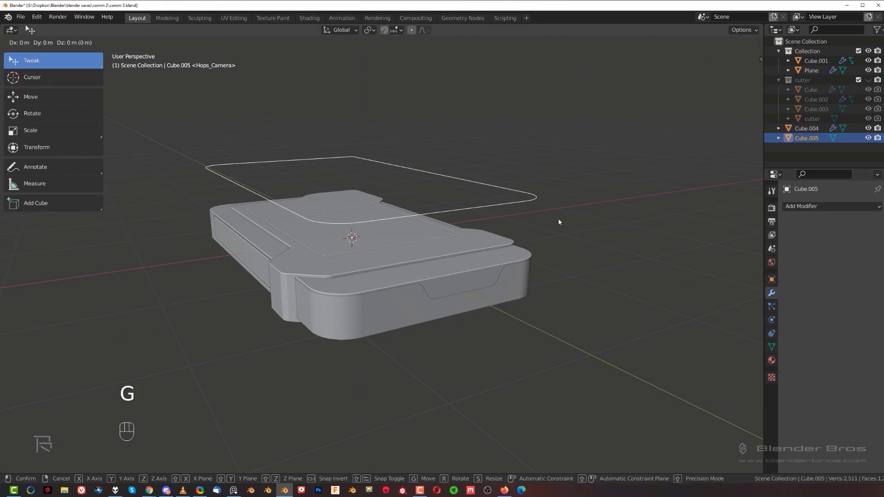
# Step: Cut the top inset panels with the cutter and separate the top panels and side panel as objects
pyautogui.press('Tab')
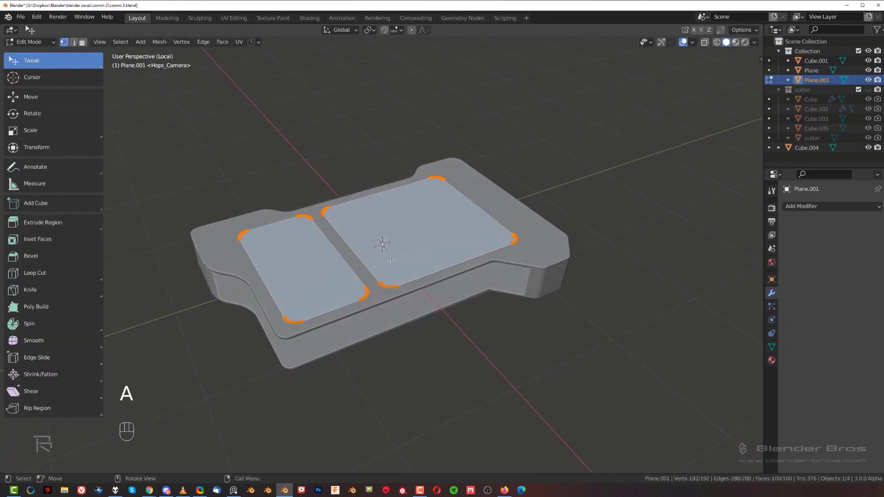
pyautogui.press('shift+s')
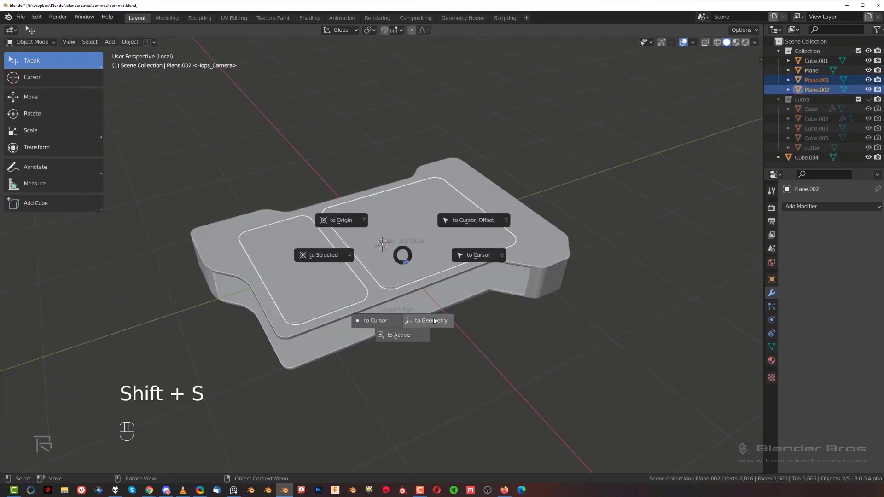
pyautogui.press('p')
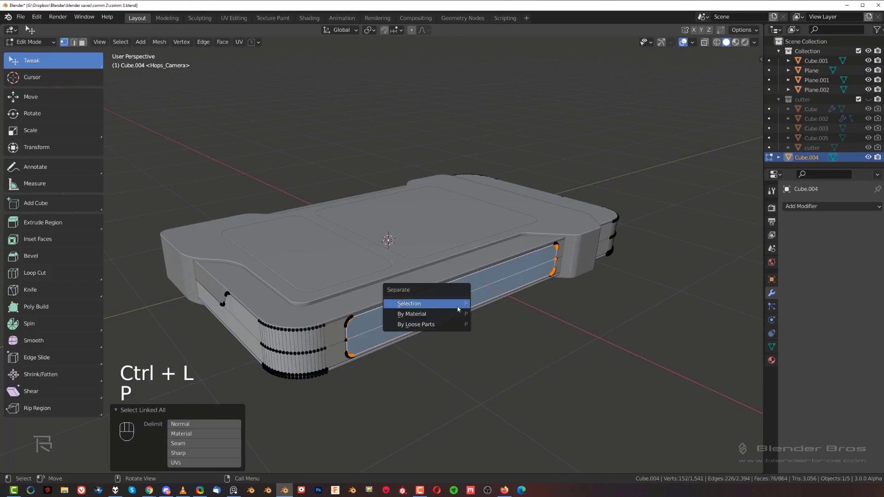
pyautogui.click(408, 302)
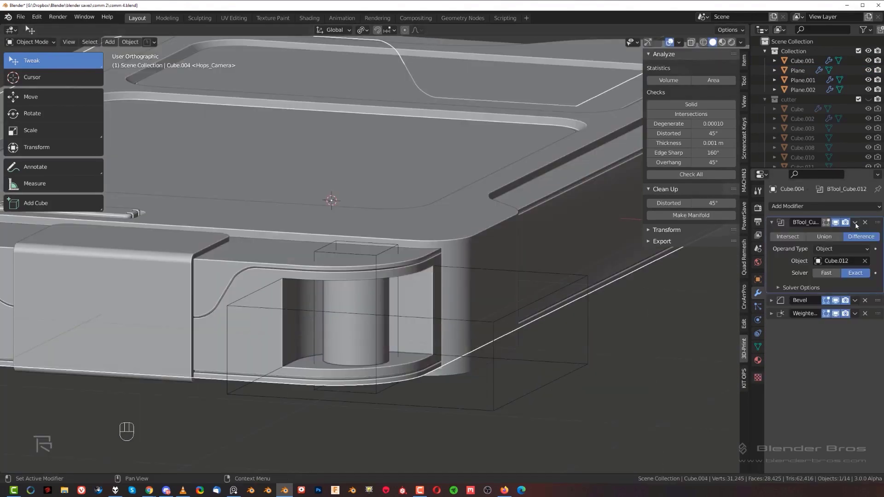
# Step: Add a bevelled edge loop to groove rings into the hinge cylinder
pyautogui.press('ctrl+r')
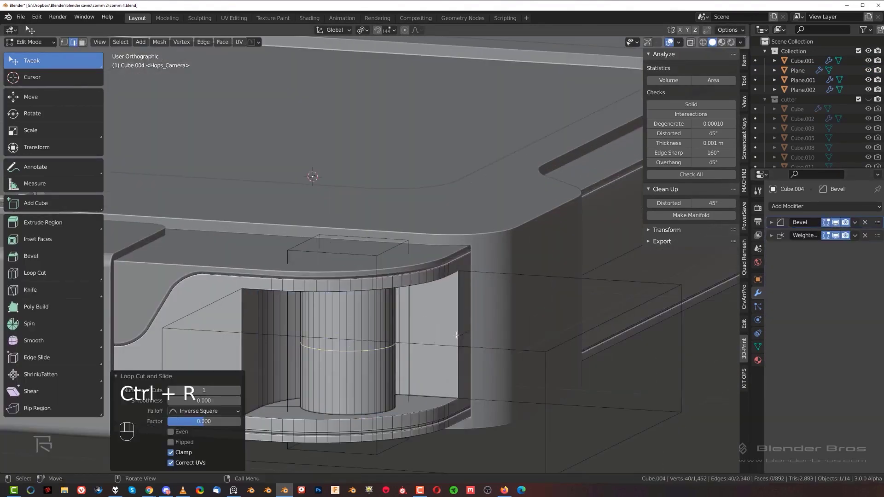
pyautogui.press('ctrl+b')
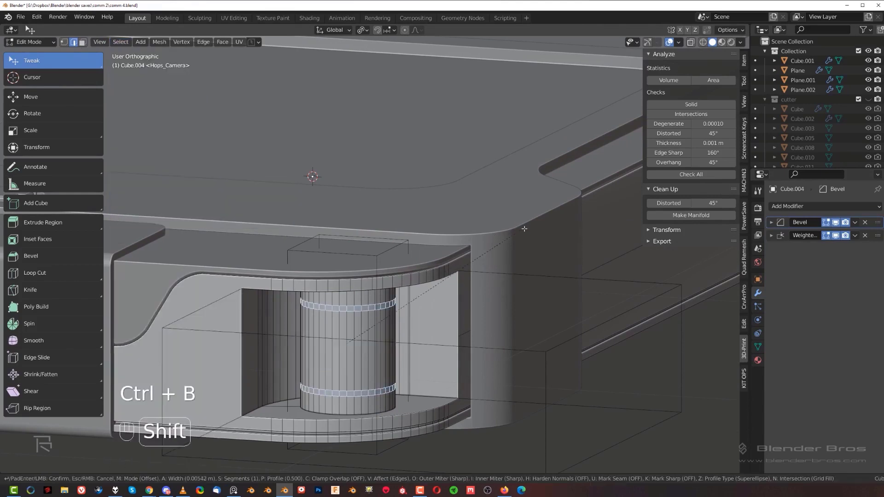
pyautogui.press('Tab')
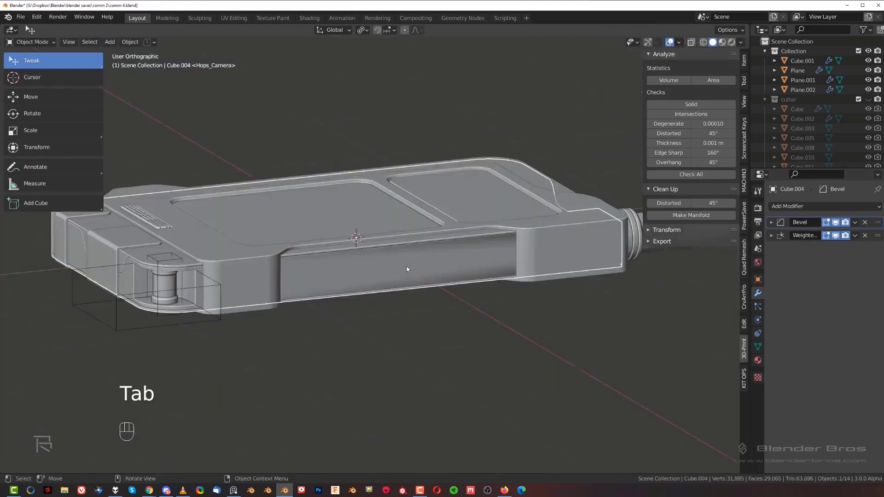
# Step: Add boolean cutters for extra slots in the body and select the slot rim loop
pyautogui.press('shift+a')
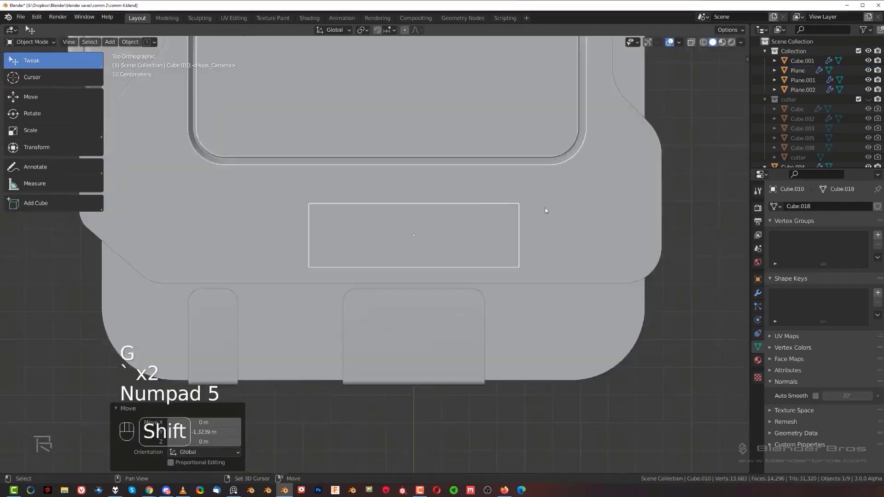
pyautogui.press('ctrl+a')
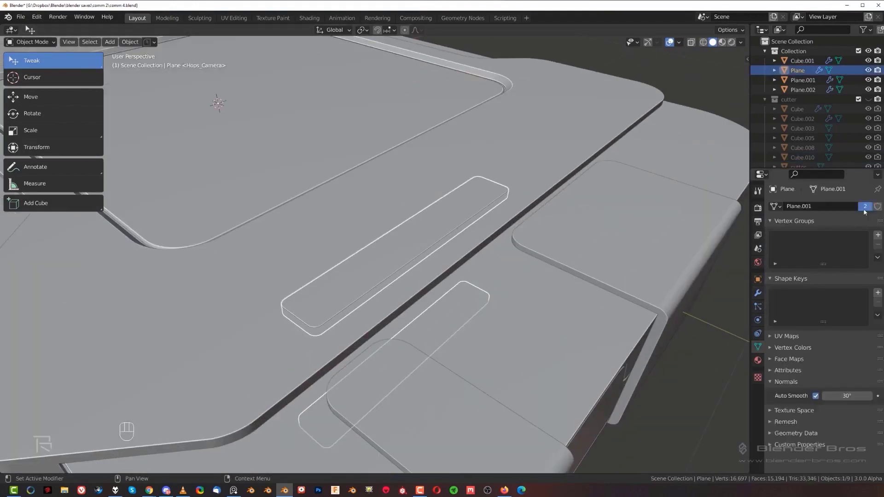
pyautogui.press('g')
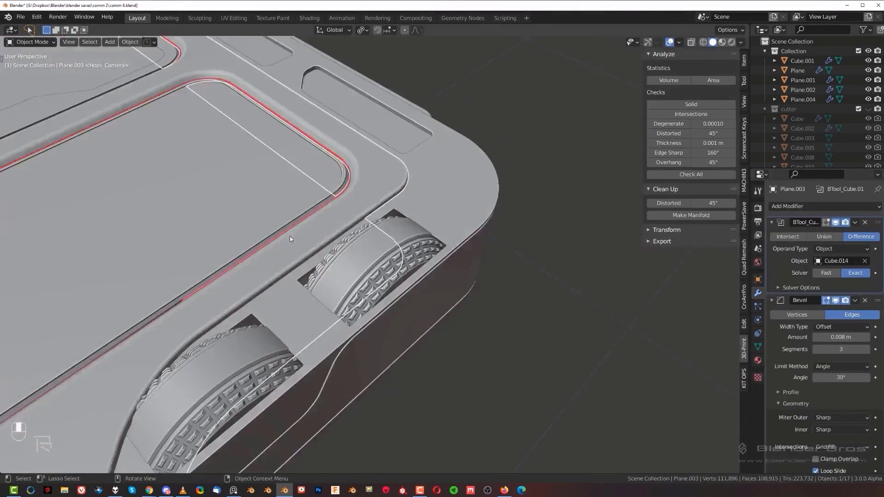
pyautogui.moveTo(282, 236); pyautogui.dragTo(365, 273)
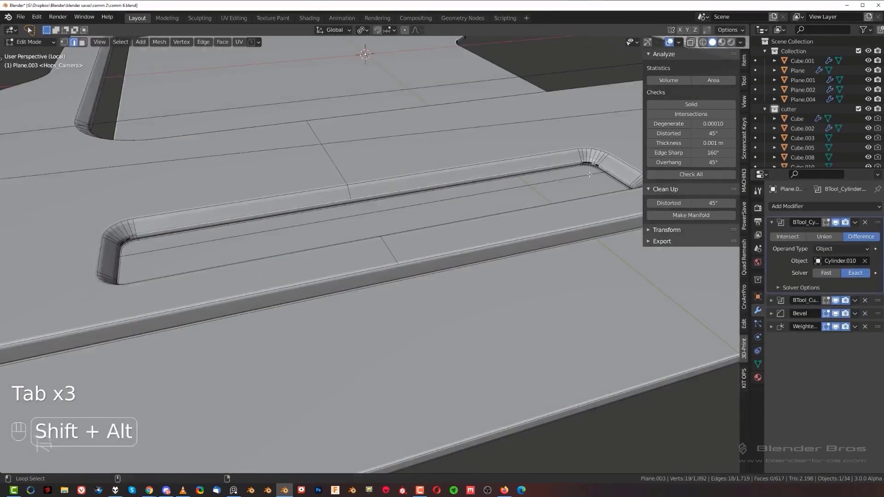
pyautogui.press('Tab')
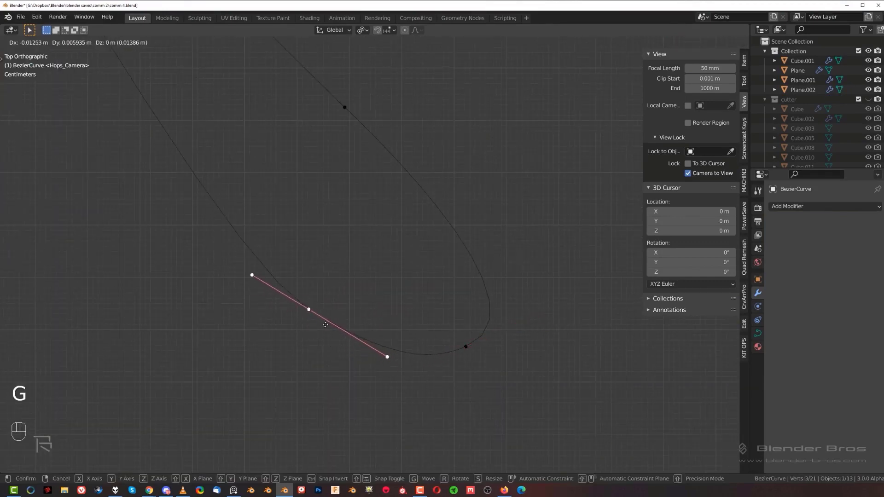
# Step: Reshape the strap curve end and resize its loop coming out of the hinge
pyautogui.press('ctrl+a')
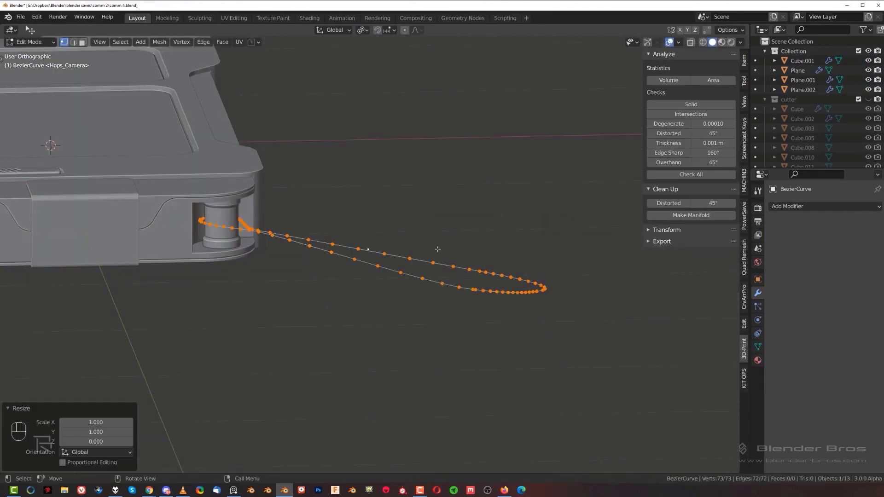
pyautogui.press('Tab')
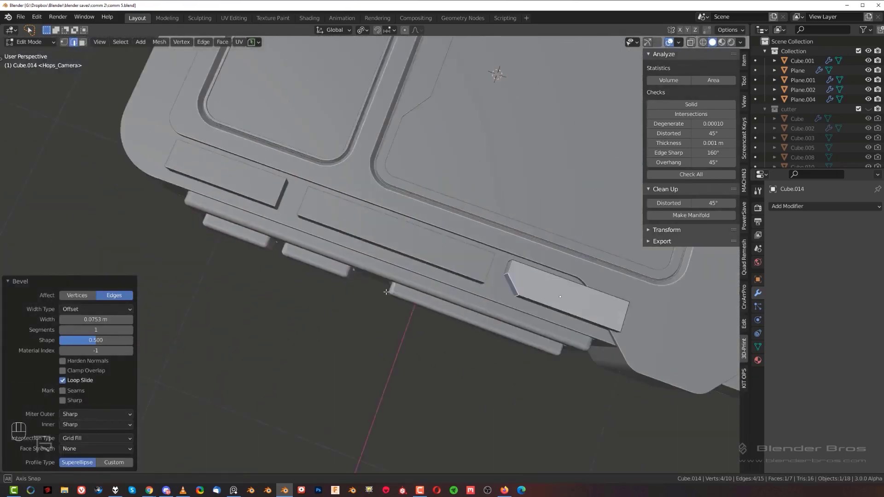
# Step: Chamfer the side block corner and ring-select the top block edges for bevelling
pyautogui.press('Tab')
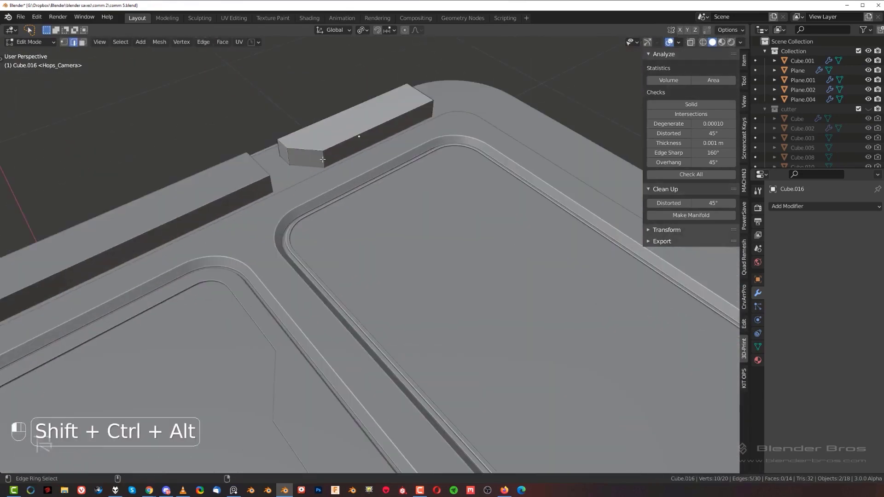
pyautogui.press('Tab')
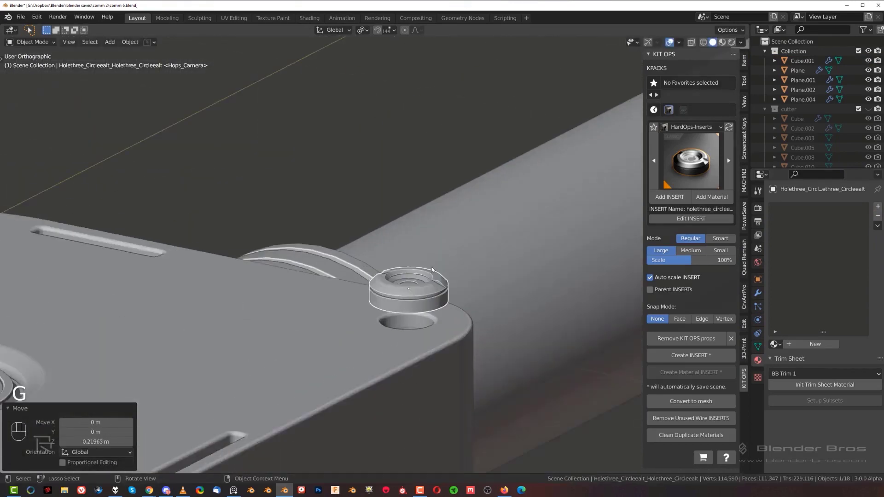
# Step: Snap the round connector insert to the corner hole rim and separate the screen border ring
pyautogui.press('Tab')
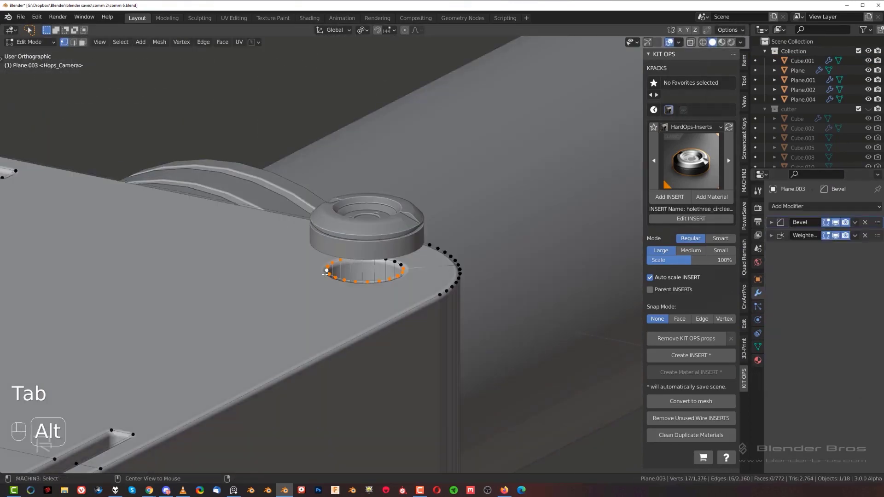
pyautogui.press('shift+s')
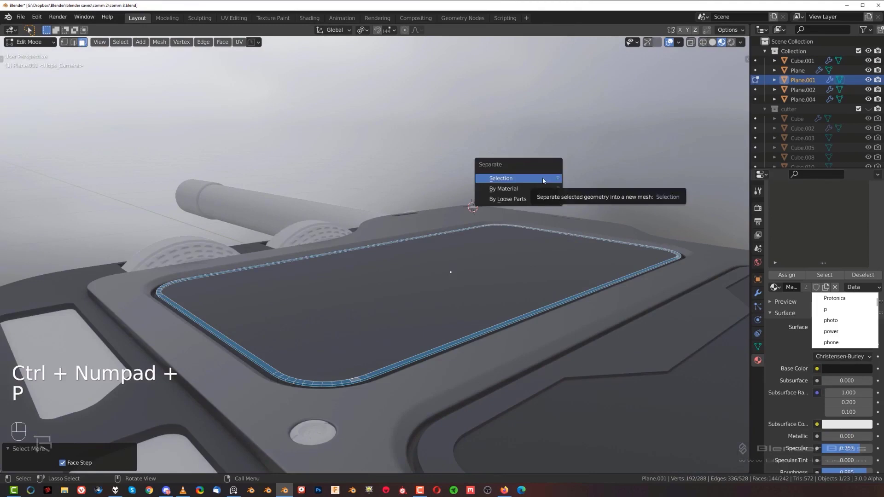
pyautogui.click(499, 178)
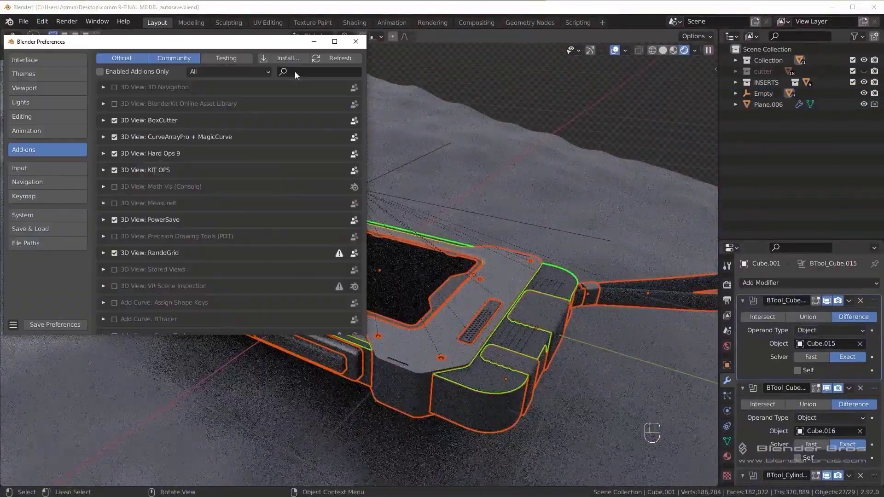
# Step: Search the Preferences add-ons list before placing the rock on the terrain
pyautogui.click(355, 41)
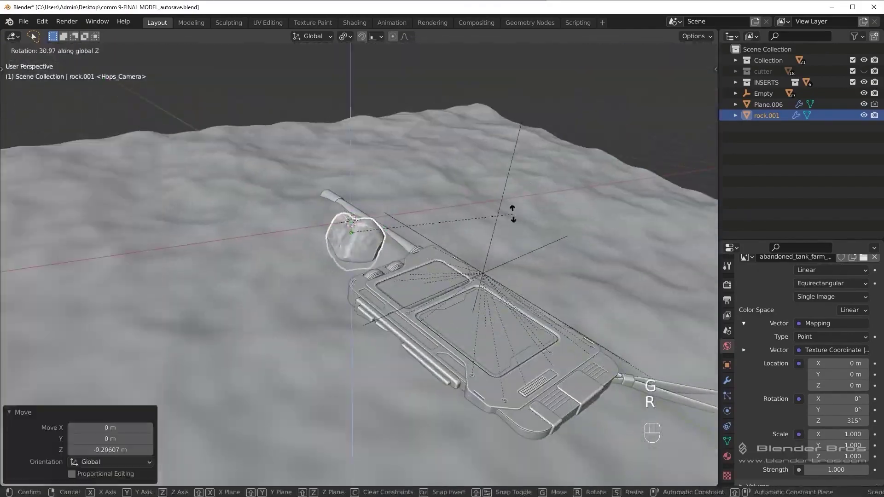
# Step: Rotate and move the rock beside the device, then set up the 2560x1440 camera preview
pyautogui.press('shift+a')
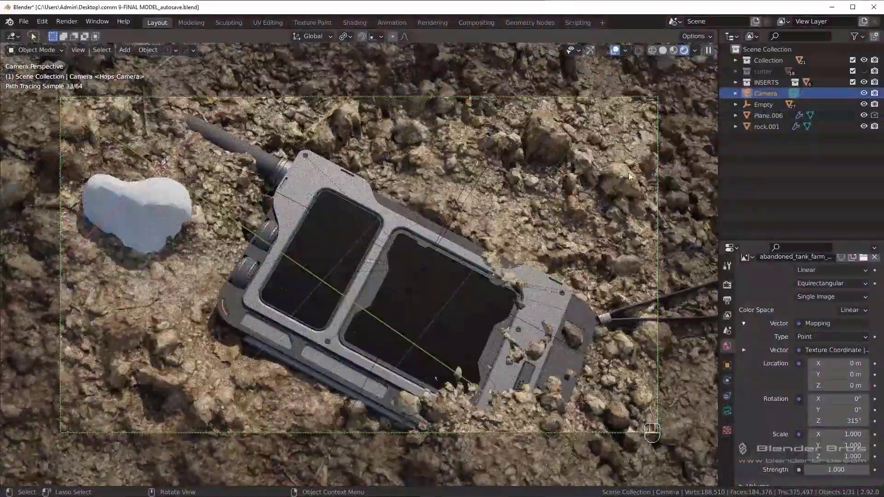
pyautogui.press('g')
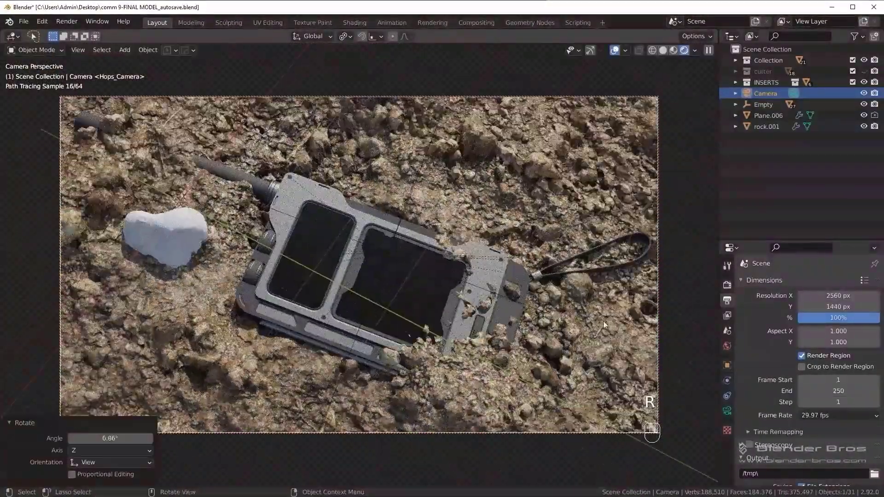
pyautogui.click(202, 218)
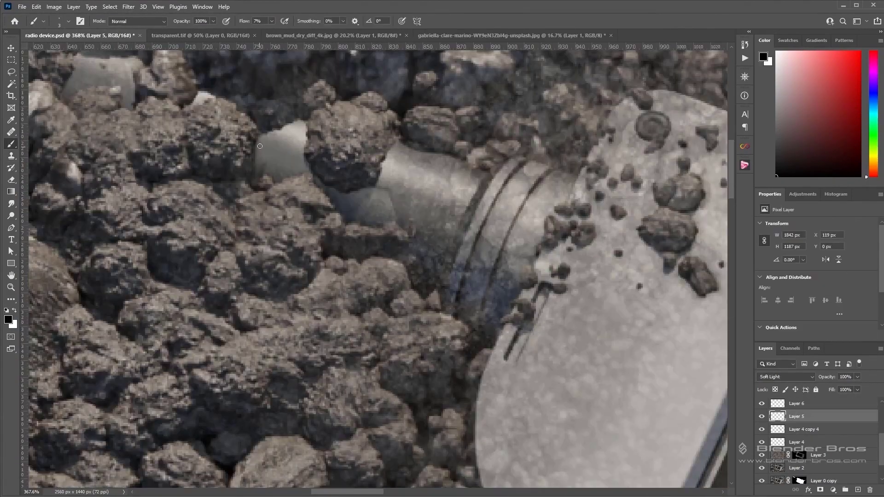
# Step: Brush low-flow soft-light dirt over the metal cylinder among the rocks
pyautogui.click(795, 403)
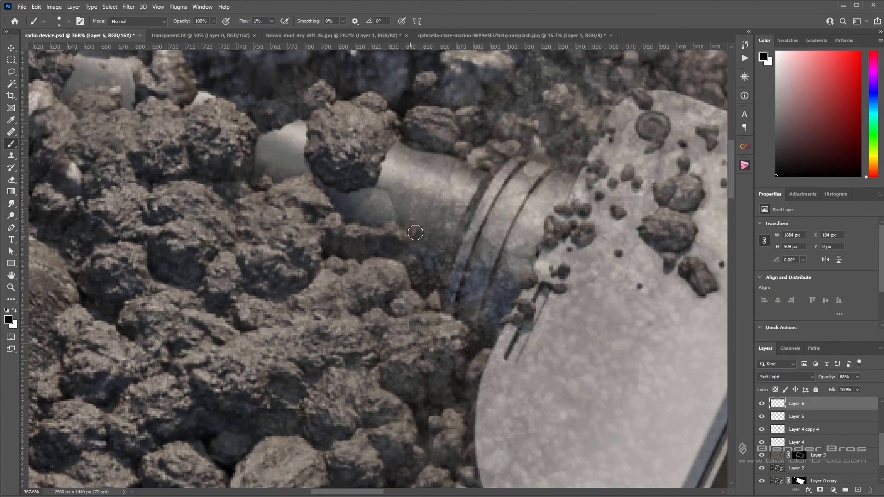